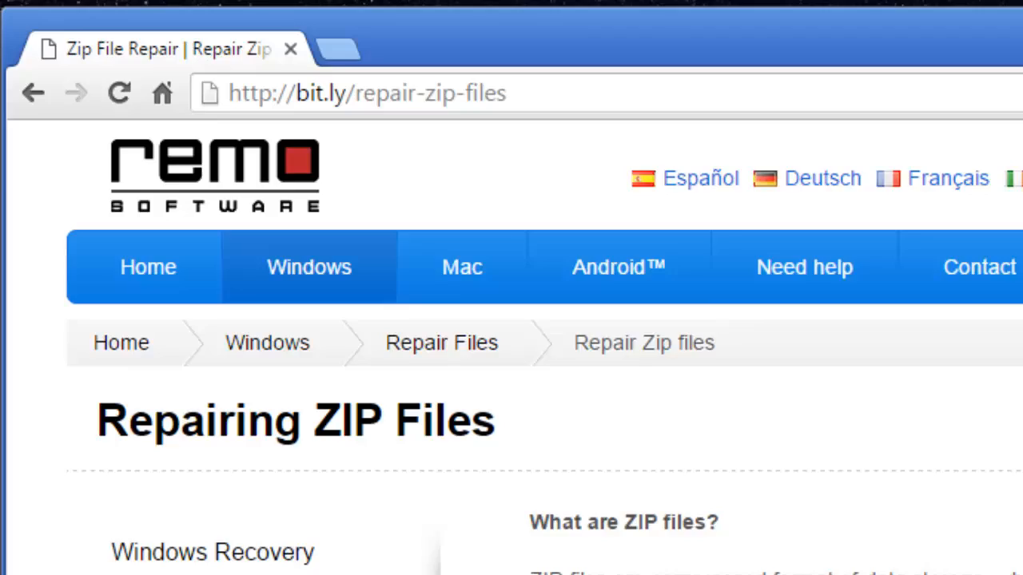
# Browse for a single zip file and open New folder on the Desktop to reach test-zip-file.zip
pyautogui.click(365, 92)
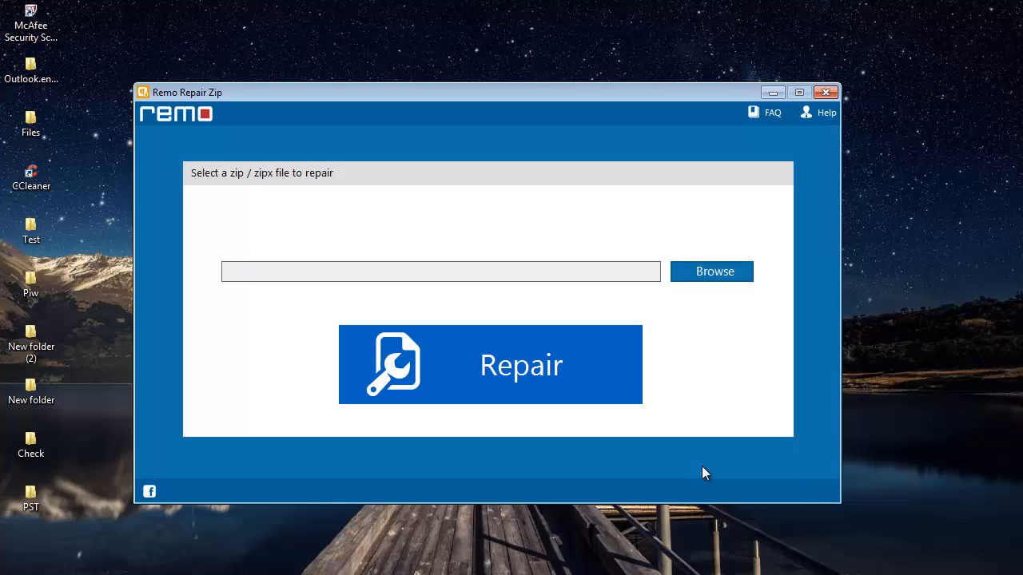
pyautogui.moveTo(729, 374)
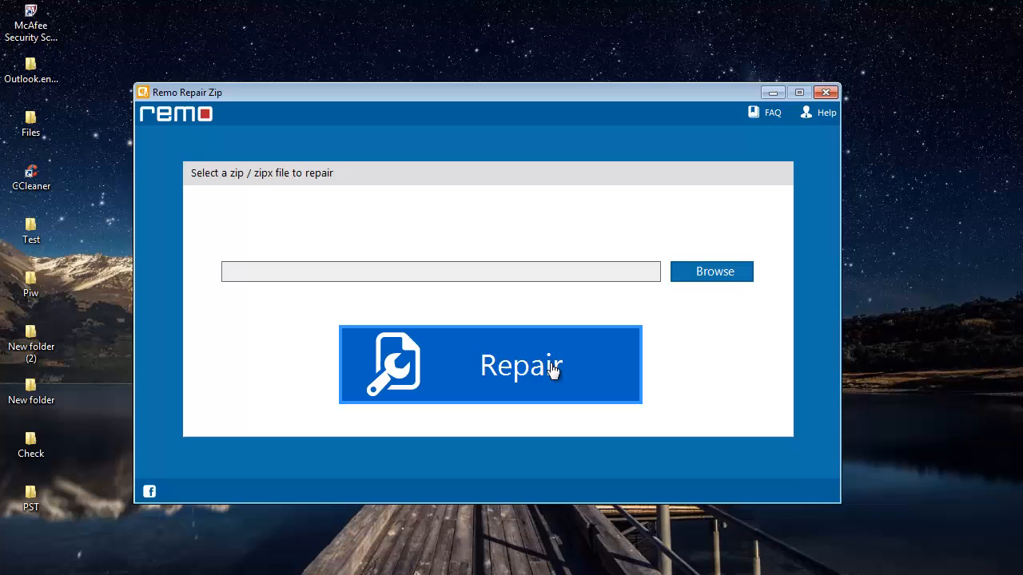
pyautogui.moveTo(521, 384)
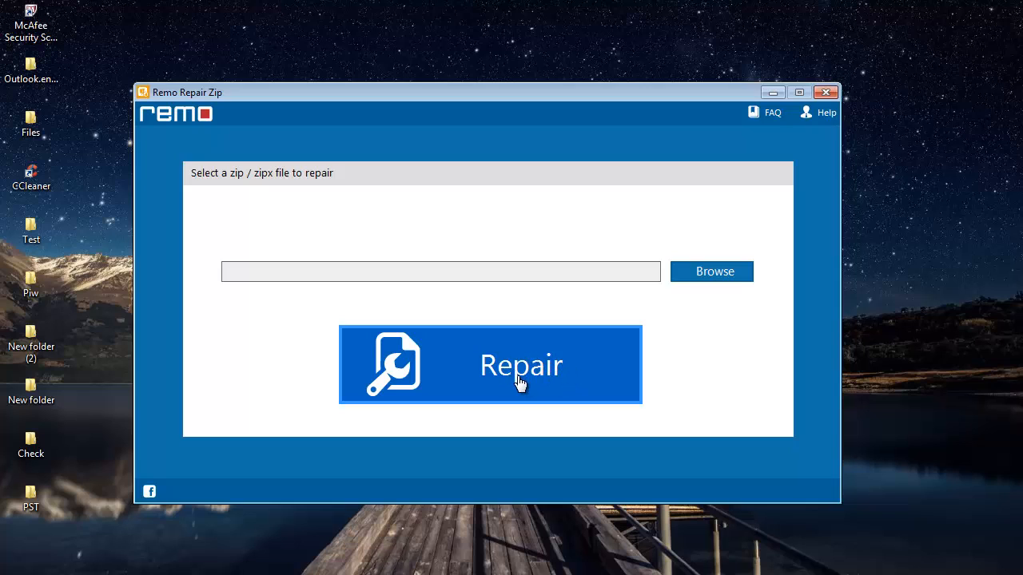
pyautogui.moveTo(739, 311)
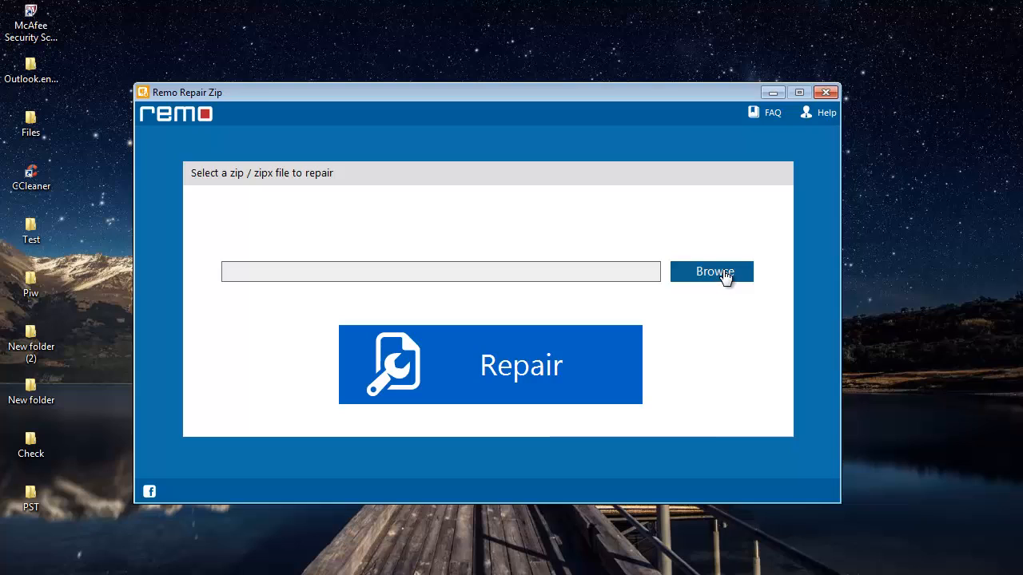
pyautogui.click(712, 272)
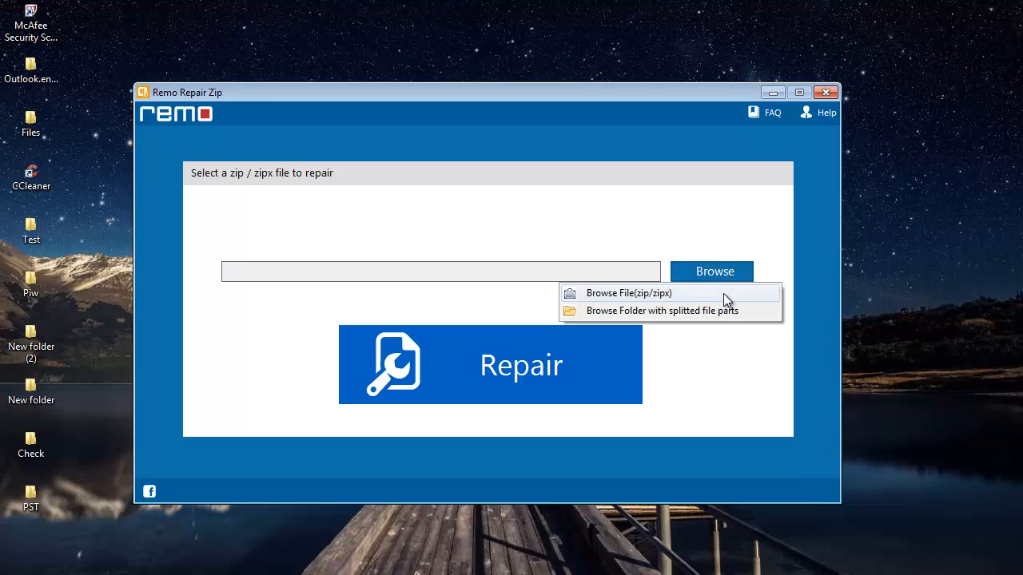
pyautogui.moveTo(675, 297)
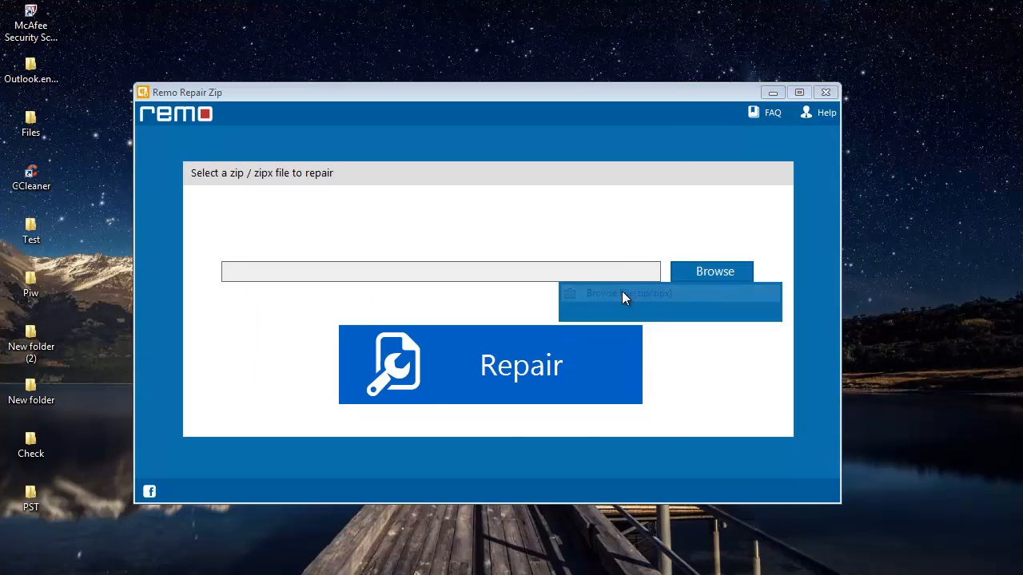
pyautogui.click(711, 272)
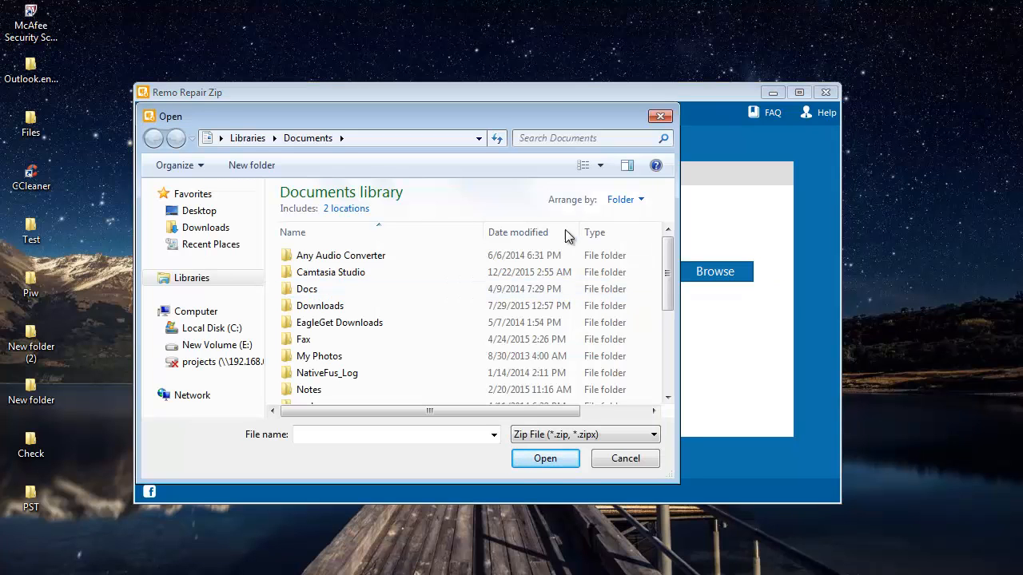
pyautogui.click(198, 211)
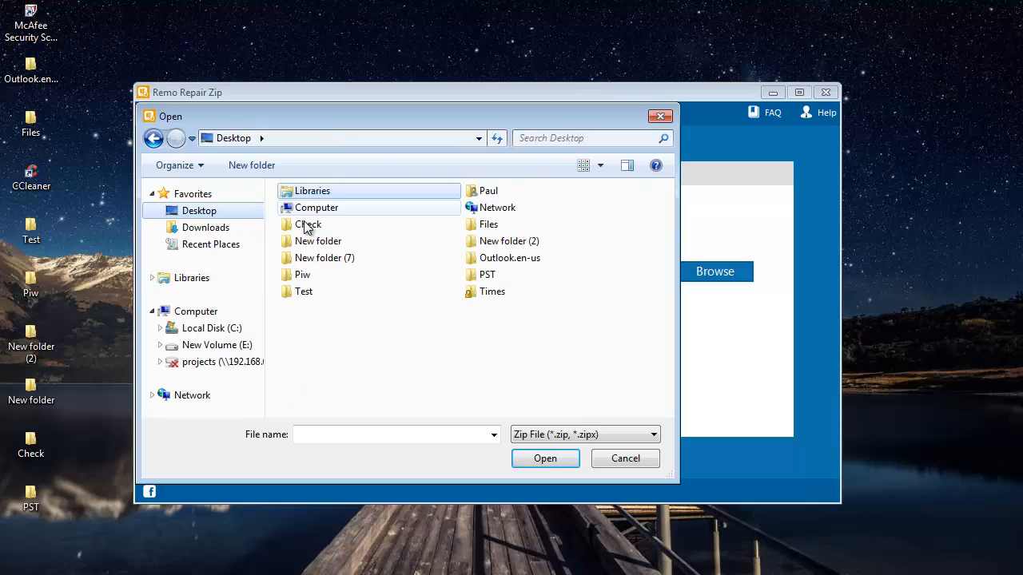
pyautogui.doubleClick(318, 240)
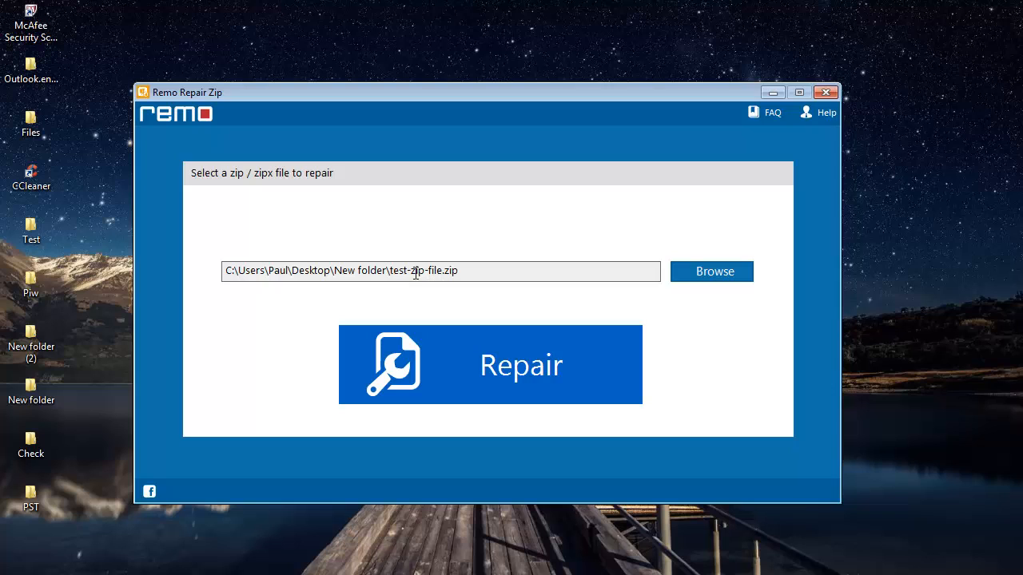
pyautogui.moveTo(452, 272)
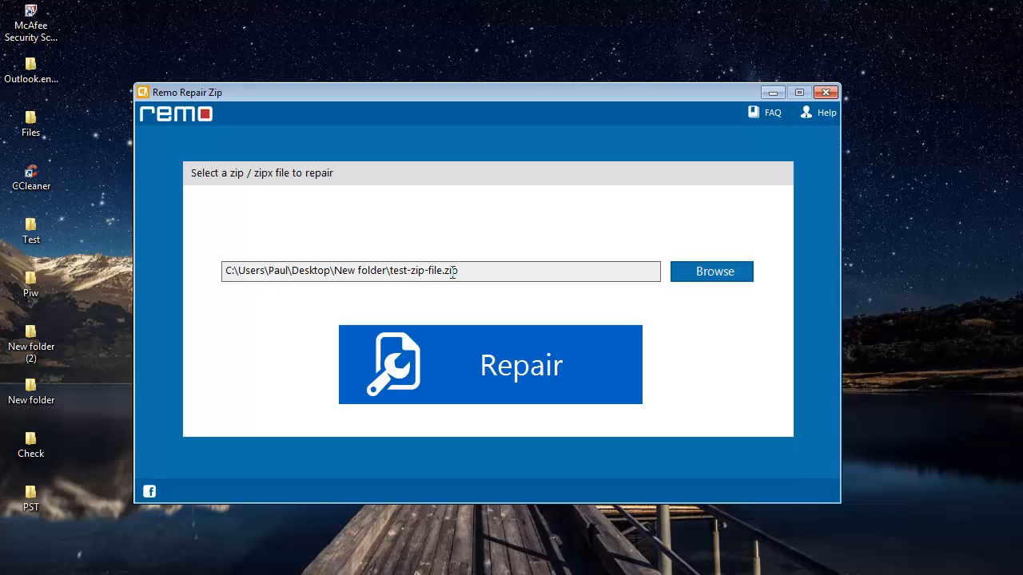
pyautogui.moveTo(482, 364)
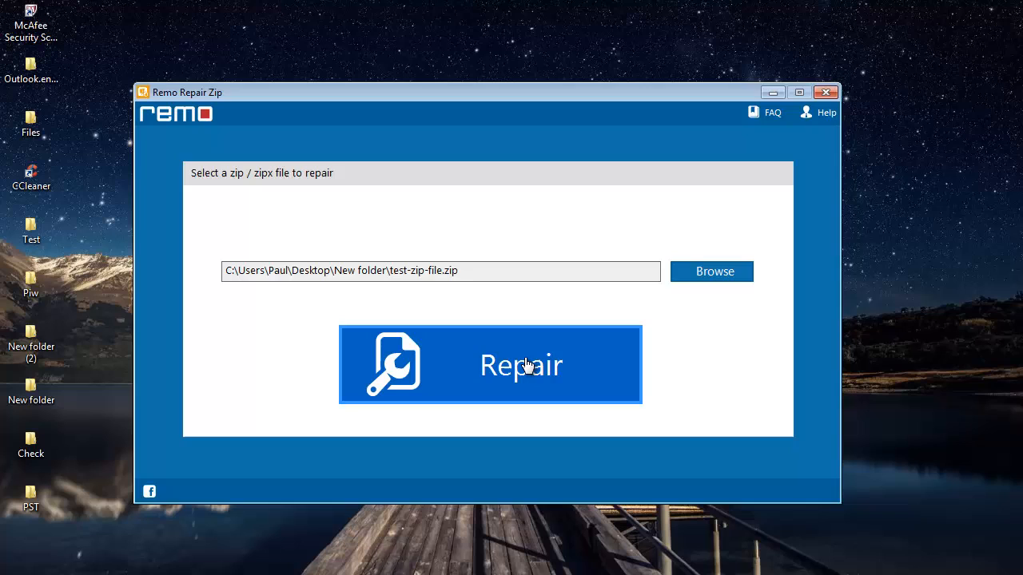
# Repair the archive, recovering Attendance_Sheet.xlsx, ip-details.docx and a PDF
pyautogui.click(489, 364)
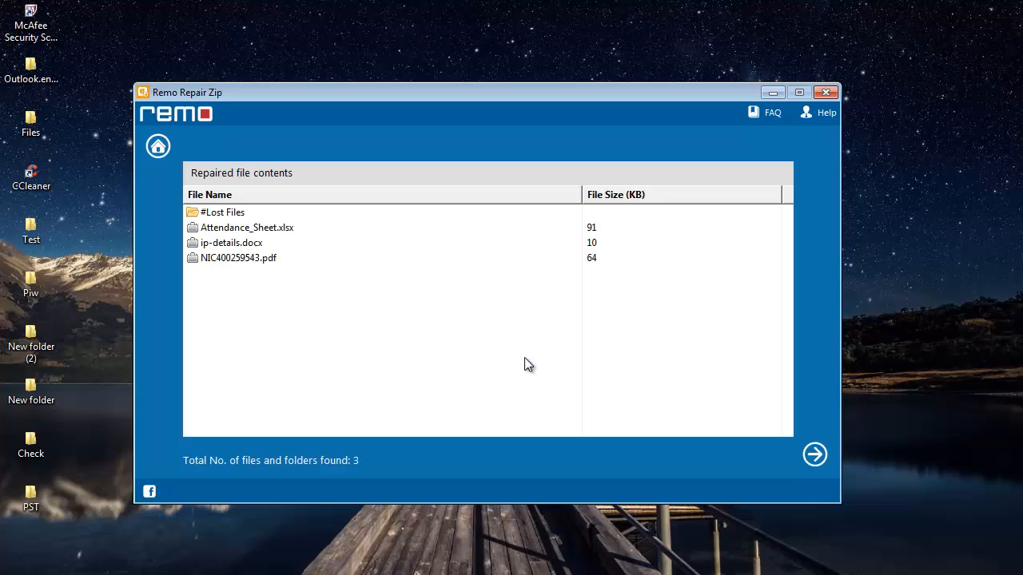
pyautogui.moveTo(492, 365)
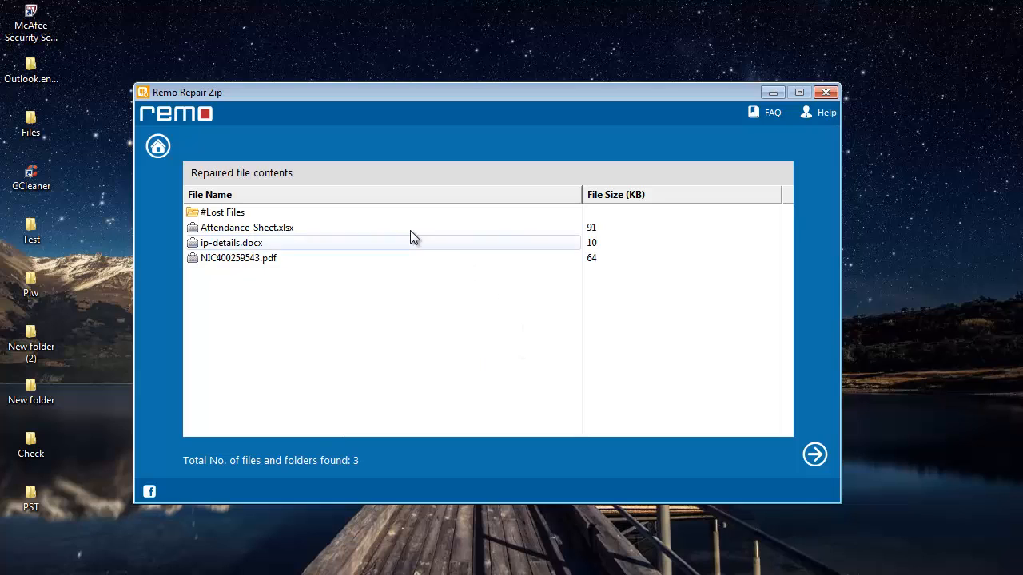
pyautogui.moveTo(234, 277)
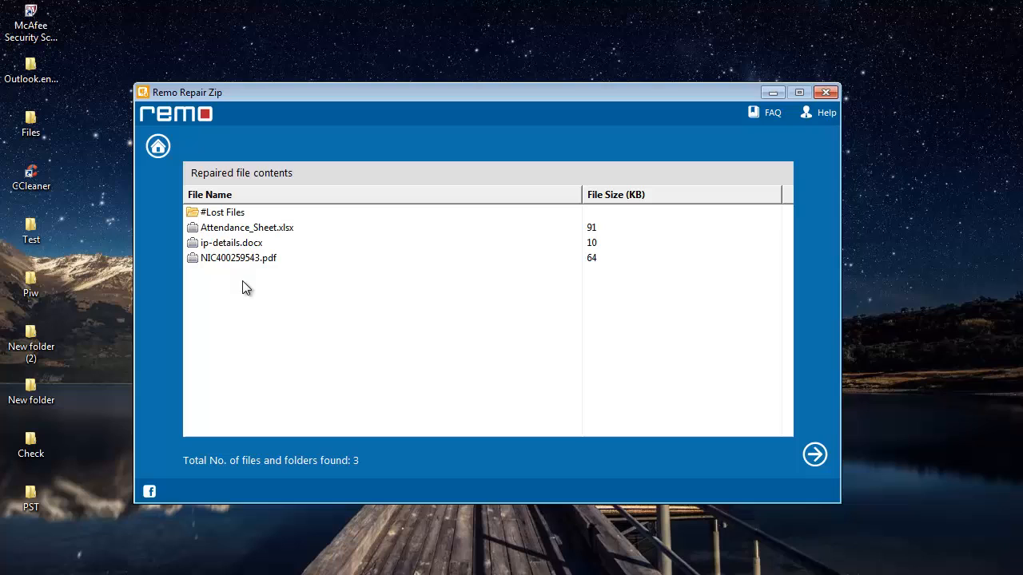
pyautogui.moveTo(768, 489)
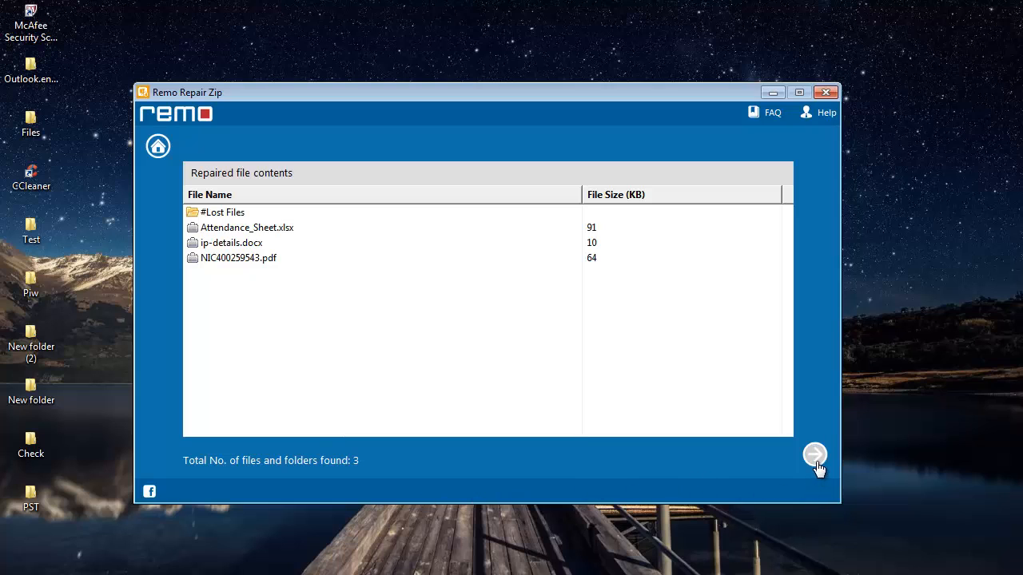
# Save the repaired archive as test-zip-file_fixed into New folder on the Desktop and confirm completion
pyautogui.click(815, 455)
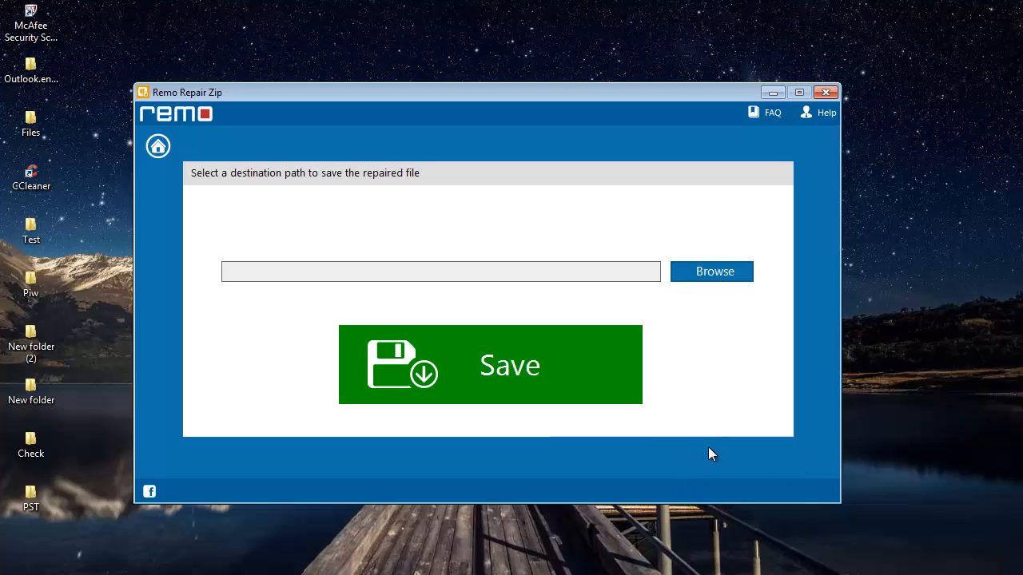
pyautogui.moveTo(728, 403)
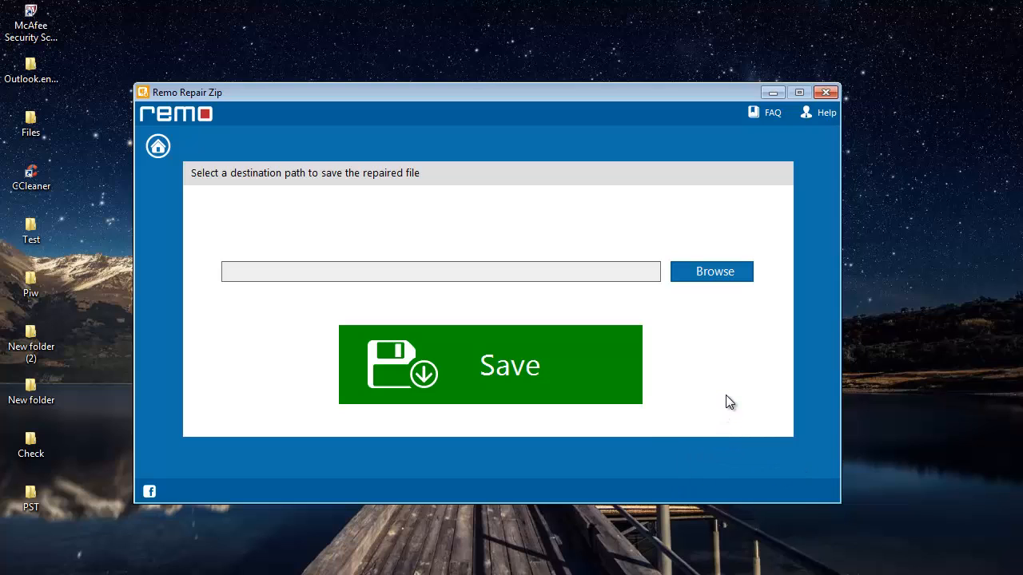
pyautogui.moveTo(723, 288)
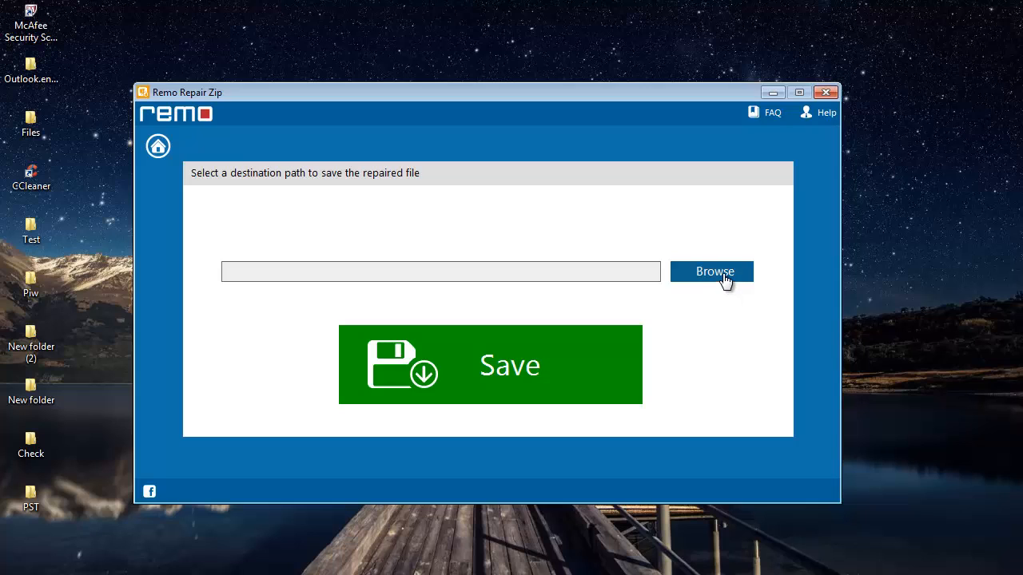
pyautogui.click(710, 271)
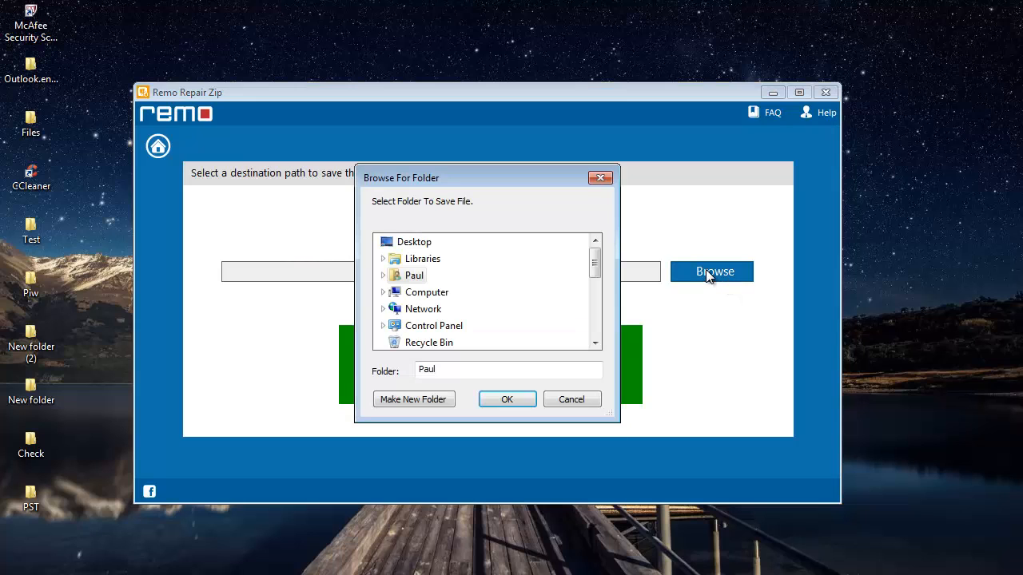
pyautogui.scroll(-3)
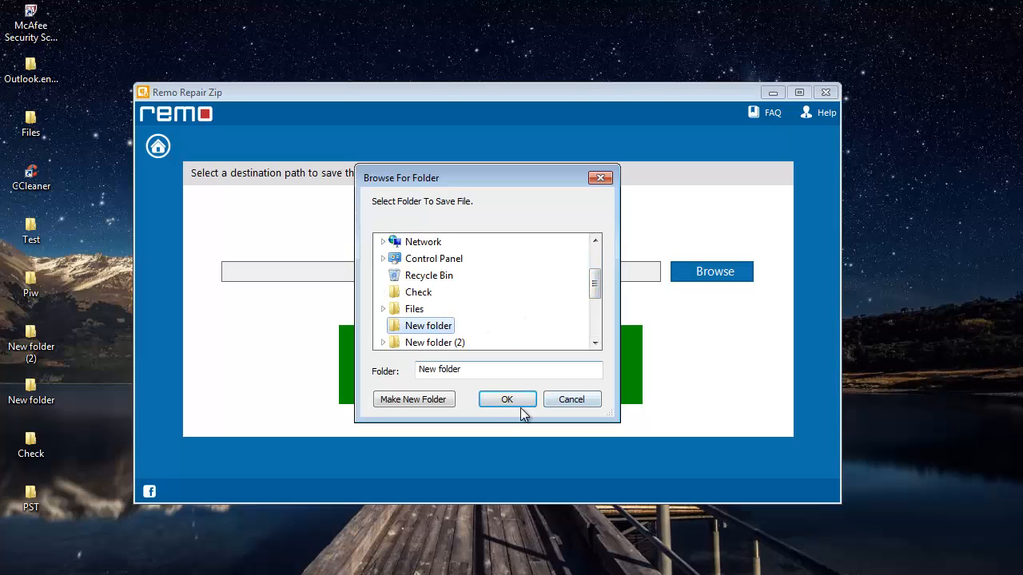
pyautogui.click(506, 399)
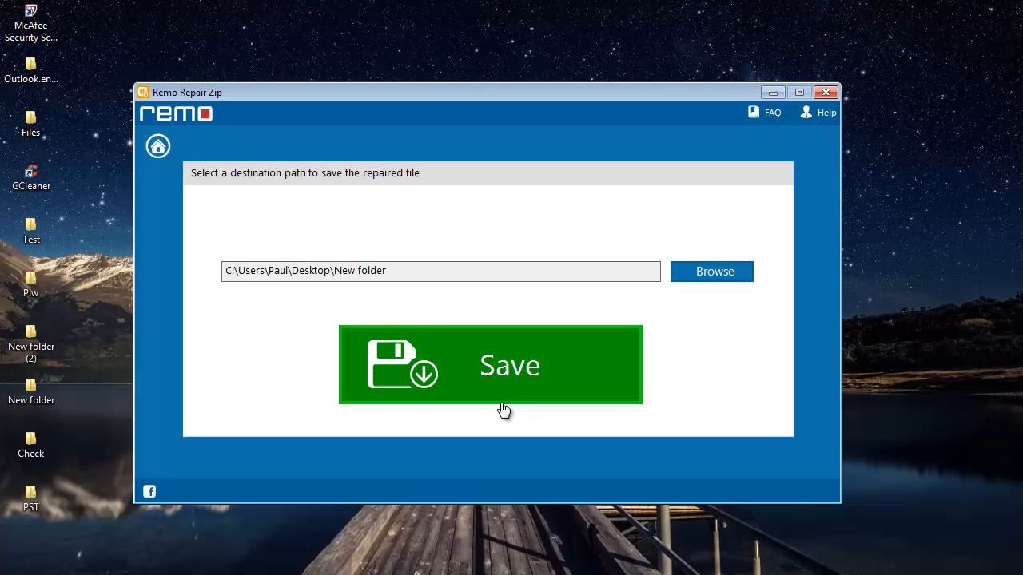
pyautogui.click(489, 364)
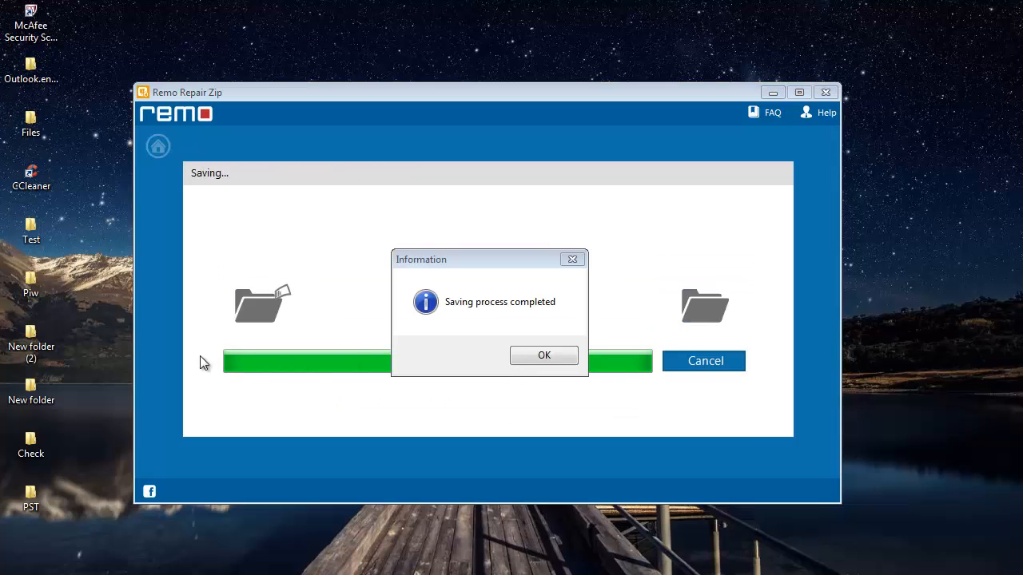
pyautogui.click(543, 355)
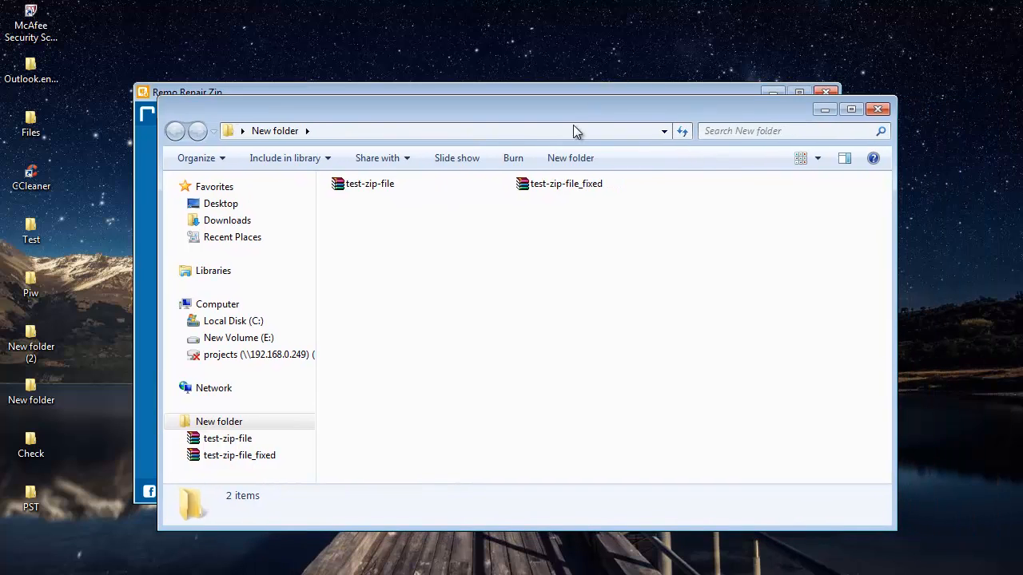
pyautogui.moveTo(655, 334)
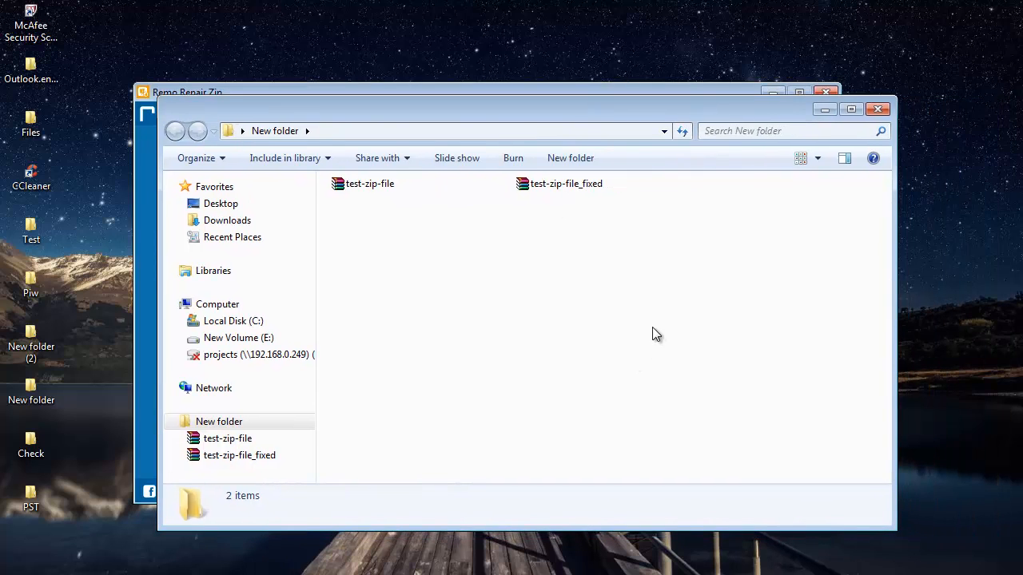
# Select test-zip-file_fixed in New folder to show its details: WinRAR ZIP archive, 143 KB
pyautogui.click(566, 183)
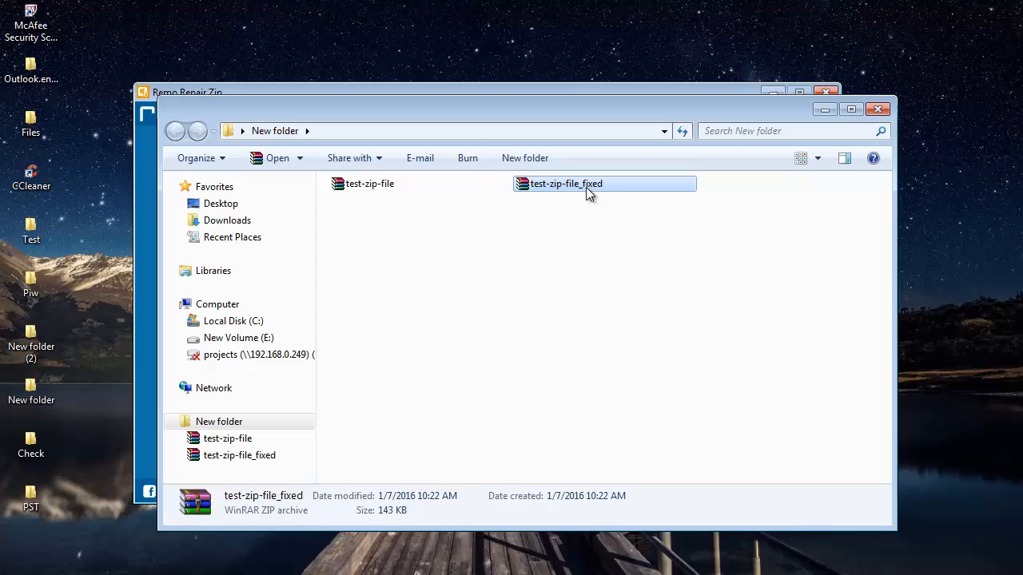